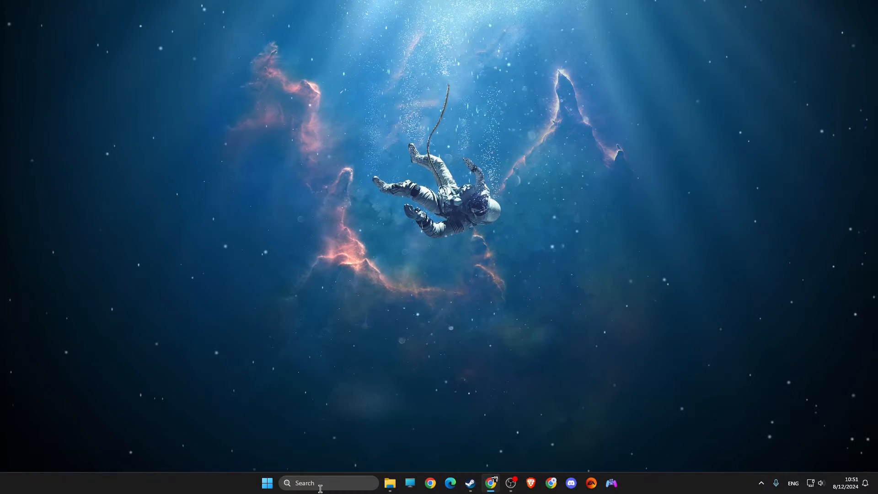
# From a Start search for FiveM, reach the FiveM install folder under AppData\Local via the shortcut's file location
pyautogui.write('fiveM')
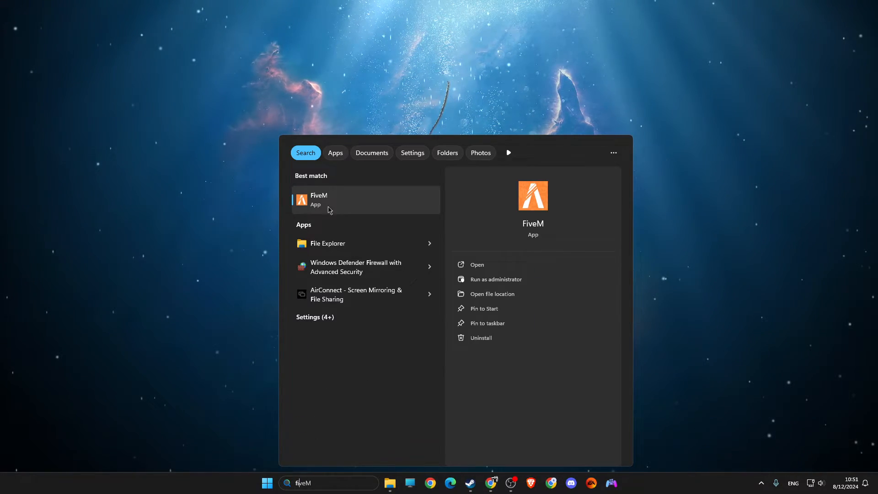
pyautogui.click(492, 293)
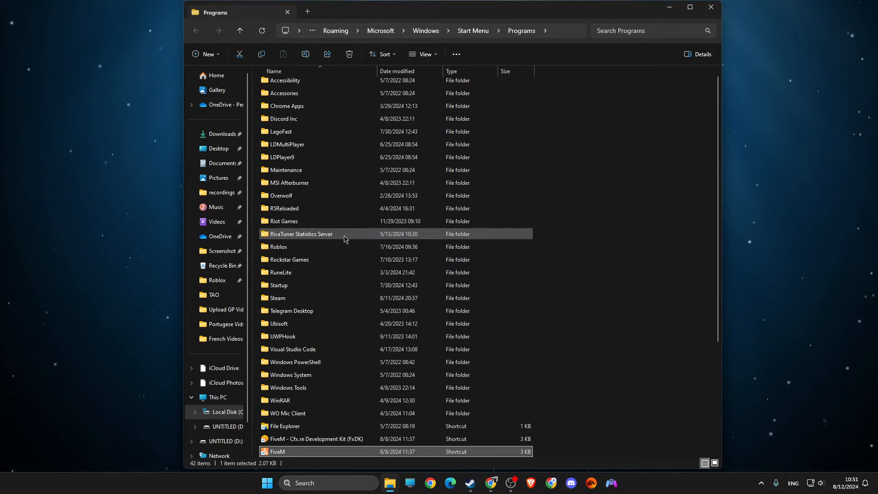
pyautogui.rightClick(276, 451)
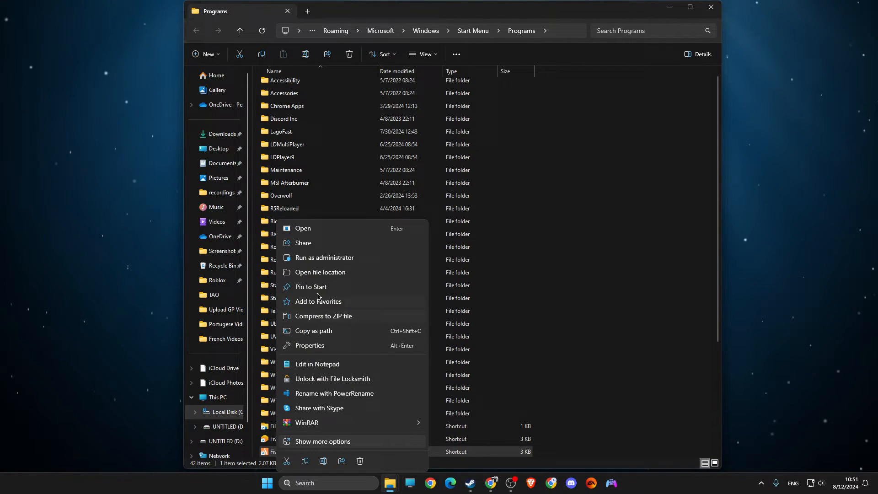
pyautogui.click(321, 273)
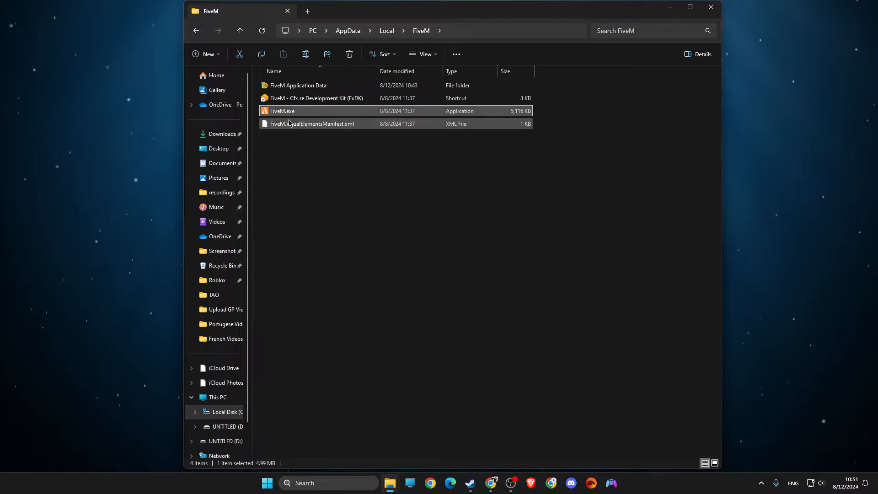
# Inside FiveM Application Data, check the empty logs and crashes folders, then head to data\cache
pyautogui.doubleClick(298, 85)
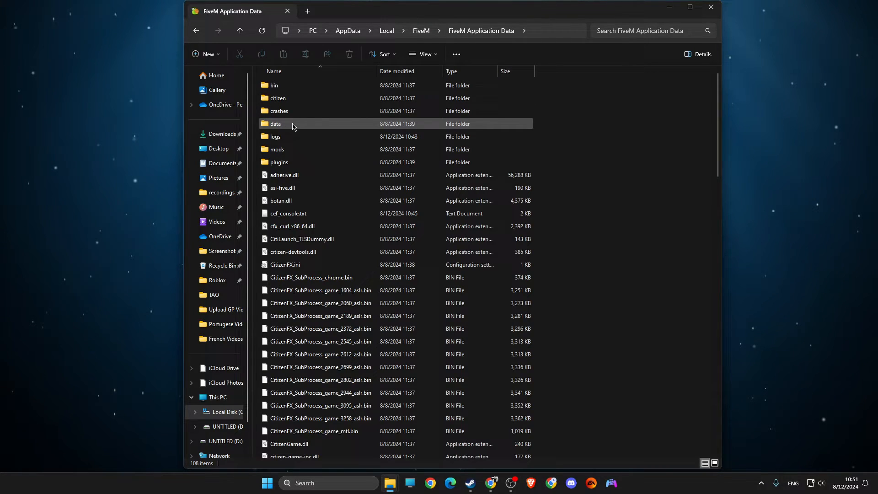
pyautogui.doubleClick(275, 136)
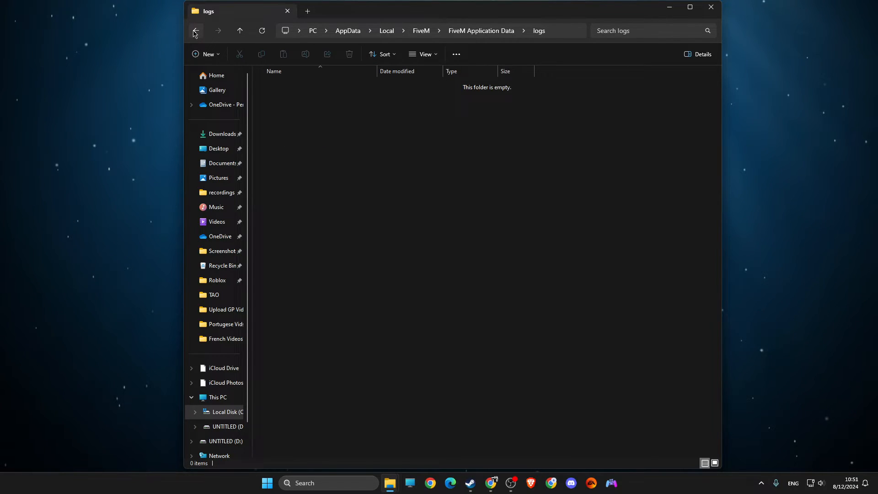
pyautogui.click(196, 31)
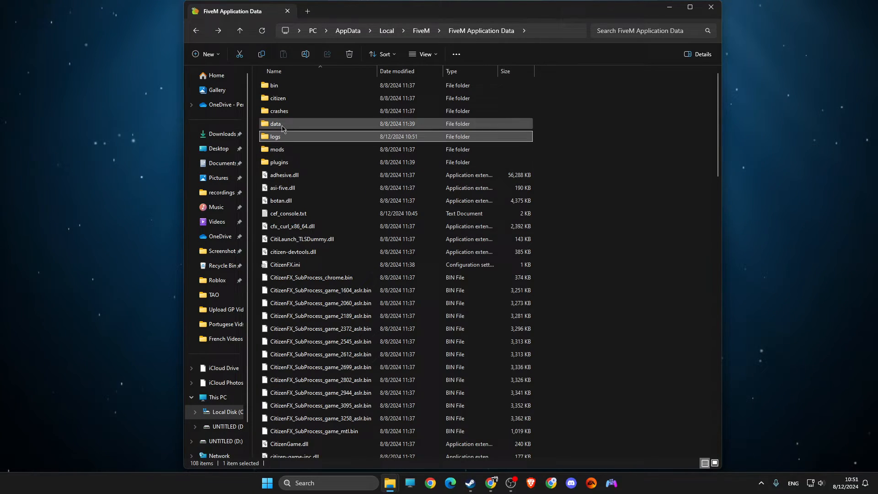
pyautogui.doubleClick(279, 110)
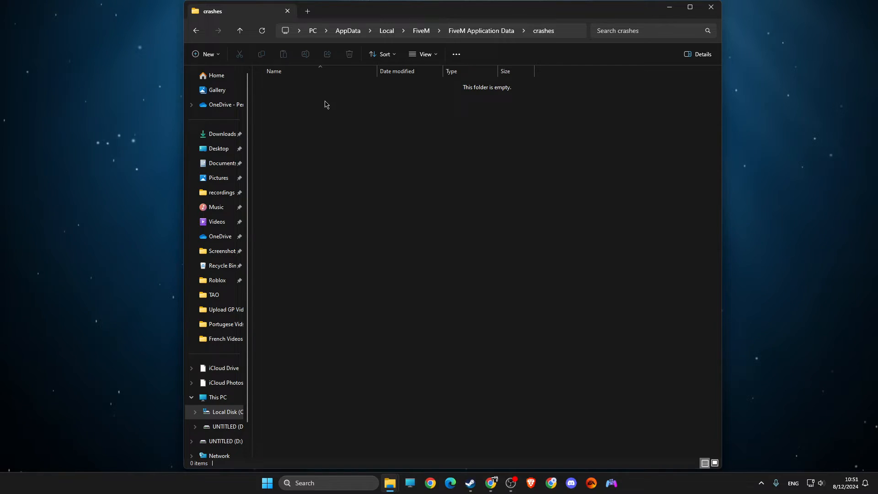
pyautogui.click(480, 30)
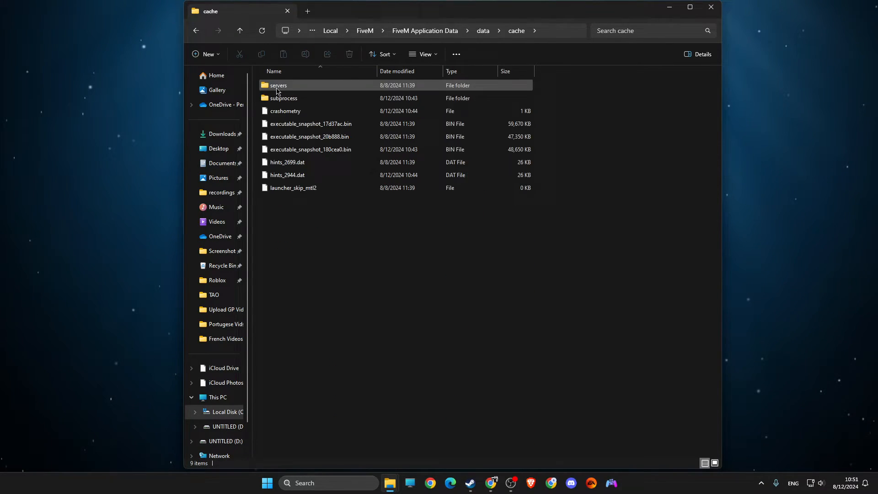
# Select and delete everything in server-cache-priv (db, unconfirmed), then go back up to the FiveM folder
pyautogui.press('ctrl+a')
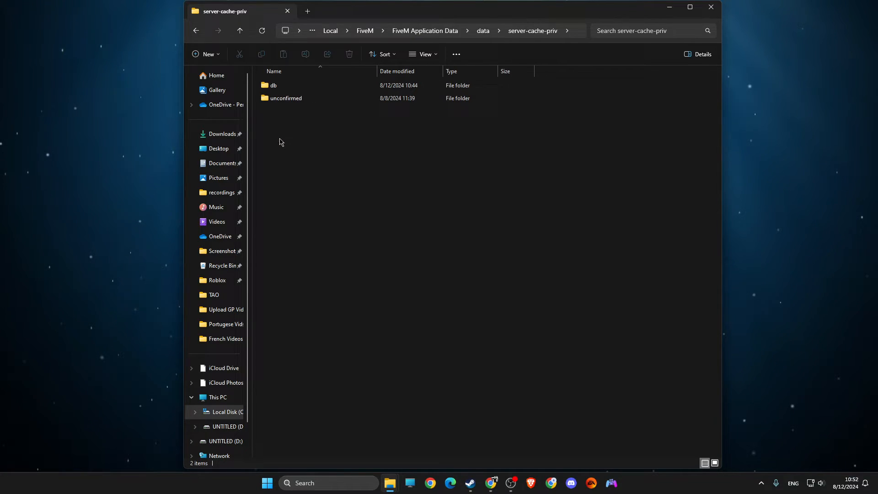
pyautogui.press('ctrl+a')
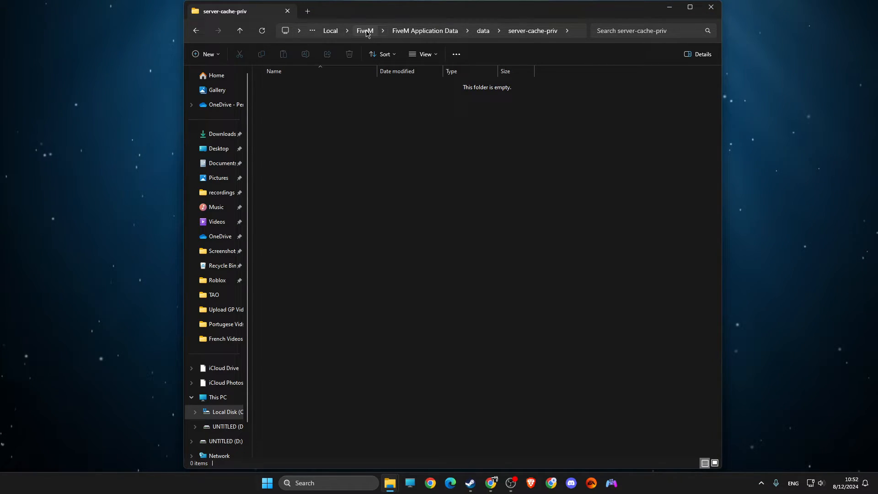
pyautogui.click(365, 31)
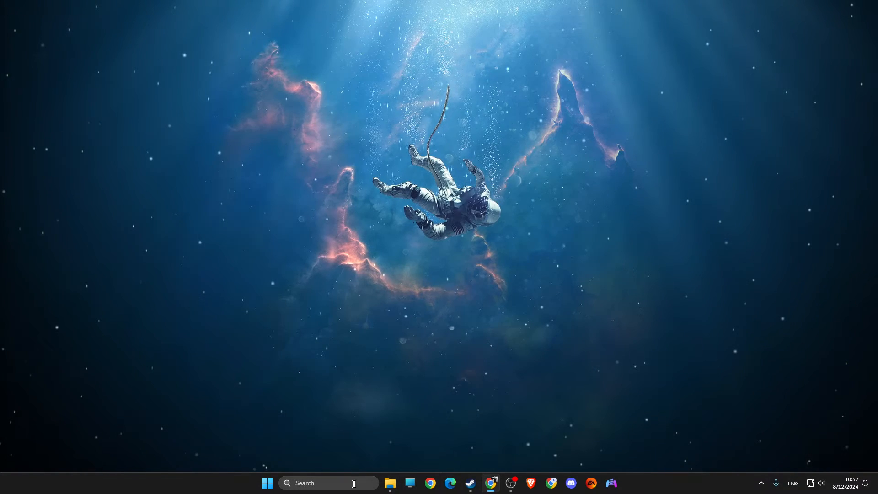
# Reach Windows Defender Firewall from a Start search and view its Allowed apps list
pyautogui.write('windows PowerShell')
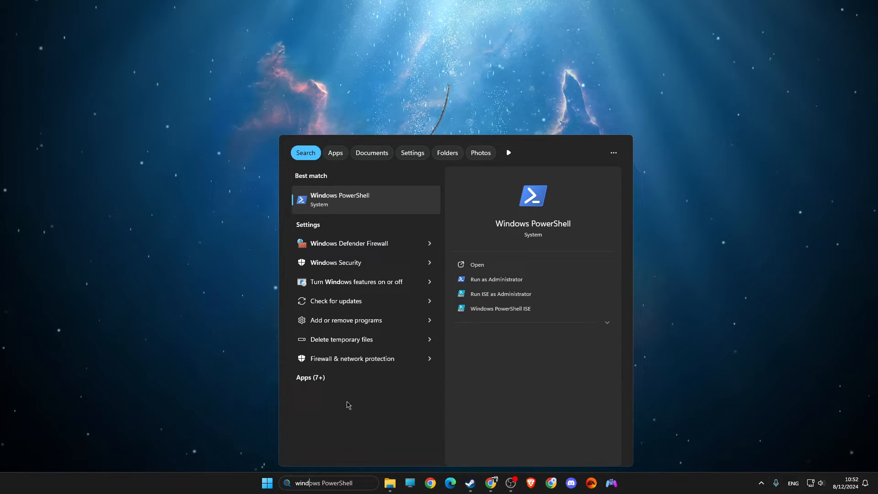
pyautogui.click(348, 243)
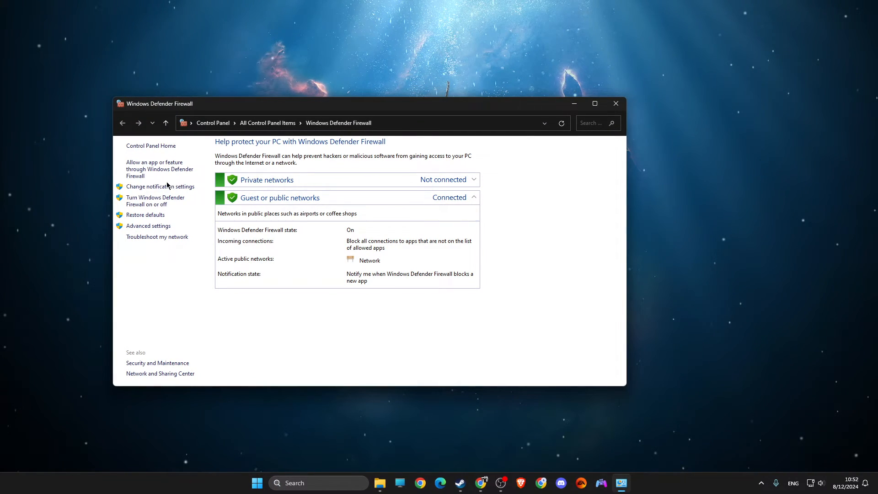
pyautogui.moveTo(159, 168)
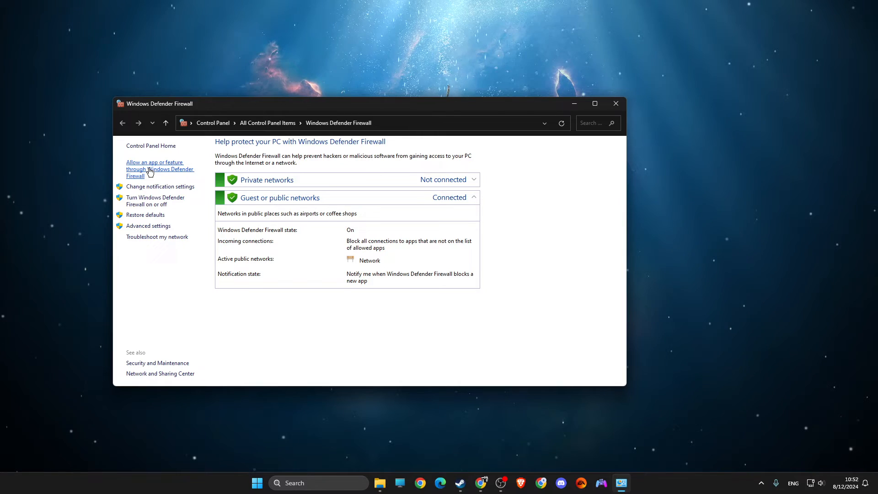
pyautogui.click(159, 169)
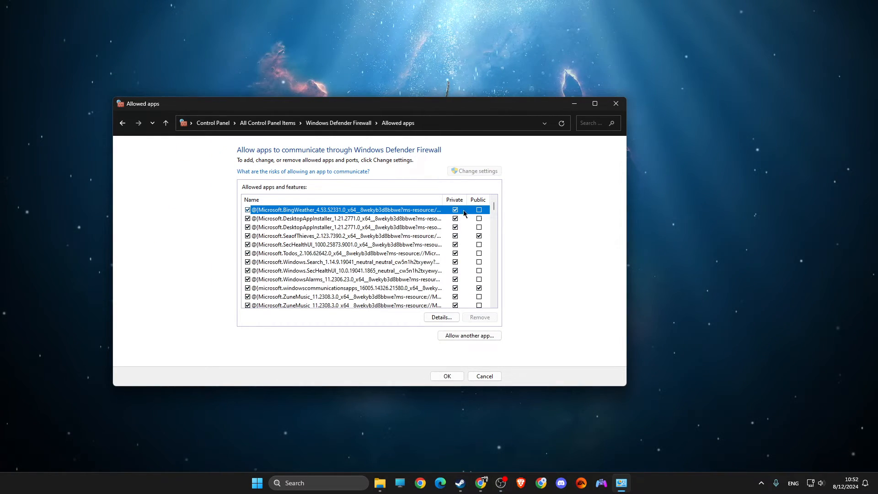
# Browse to FiveM.exe as another allowed app, add it, and dismiss the already-in-exceptions message
pyautogui.click(470, 334)
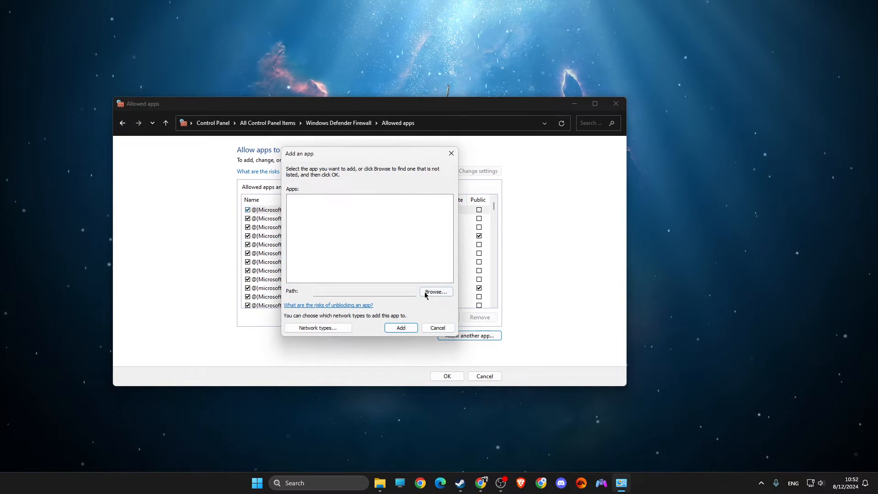
pyautogui.click(435, 292)
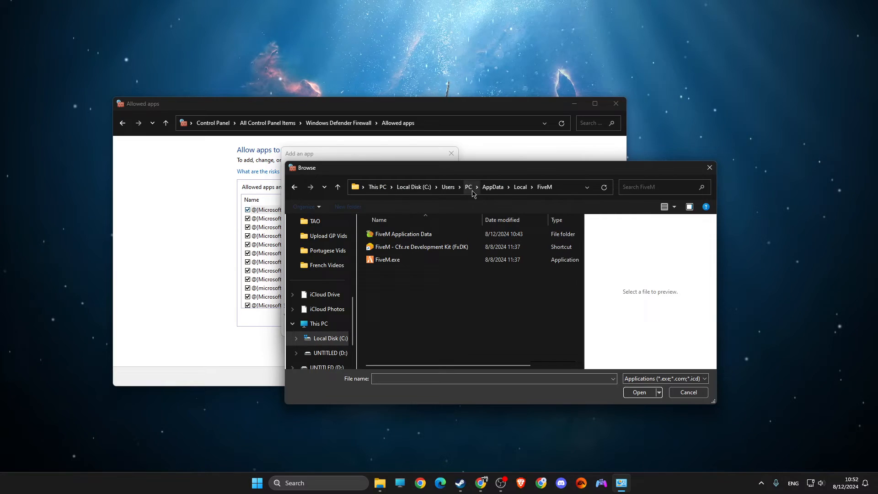
pyautogui.click(639, 392)
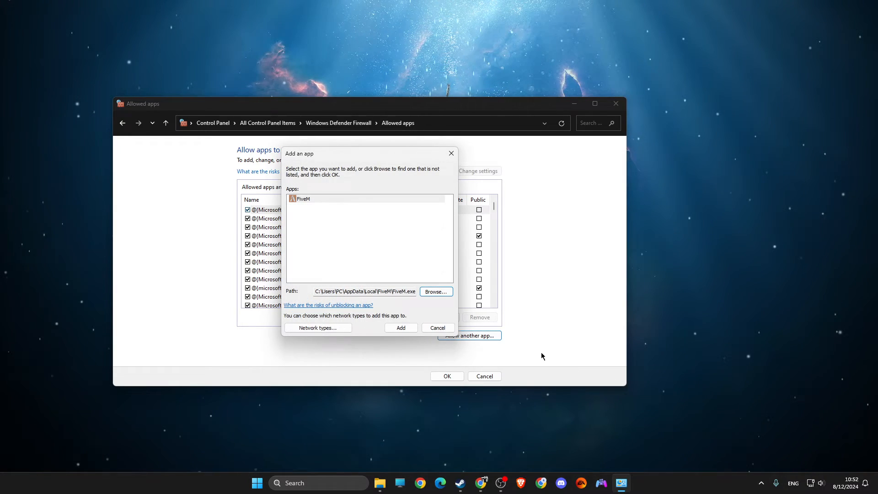
pyautogui.click(401, 328)
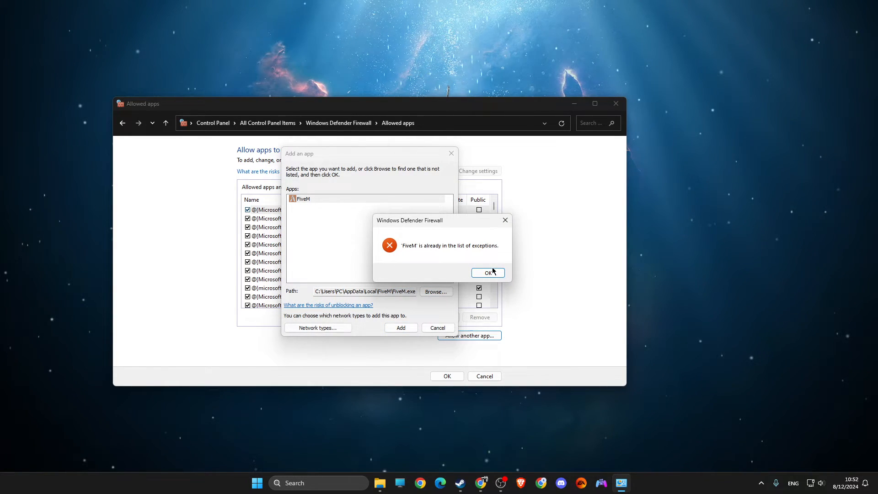
pyautogui.moveTo(480, 262)
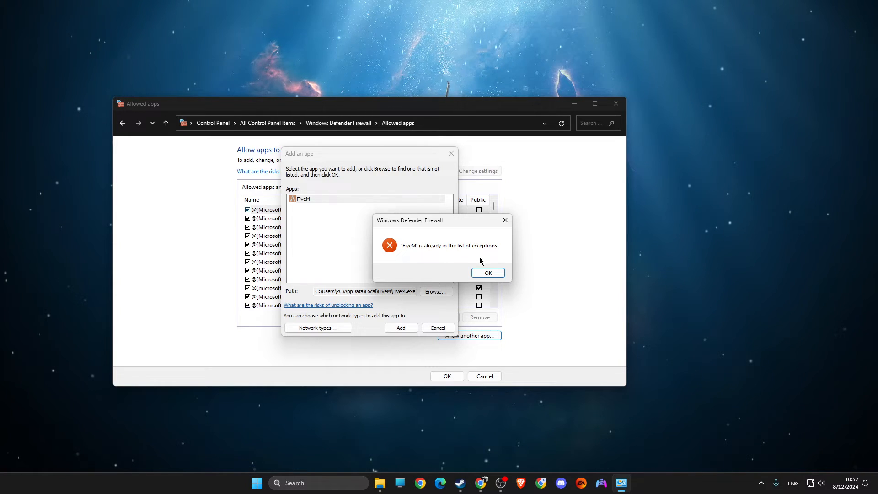
pyautogui.click(486, 272)
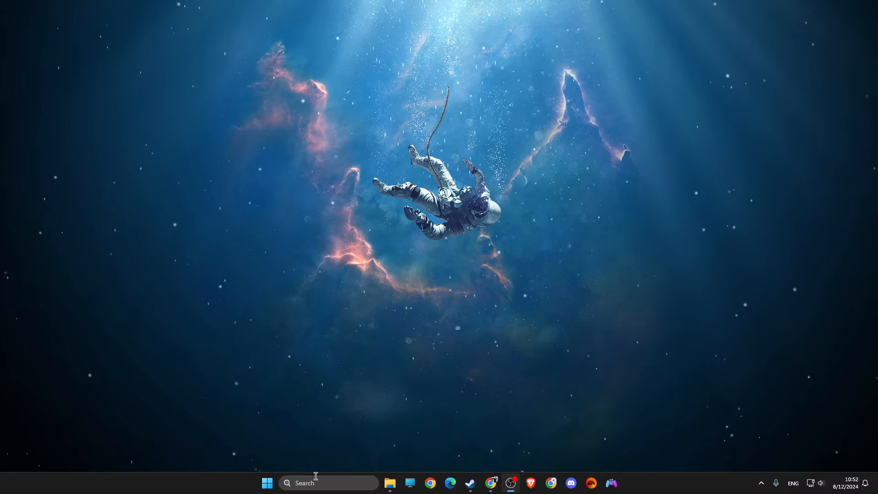
# Reach the Defender exclusions list through Virus & threat protection settings
pyautogui.write('virus & threat protection')
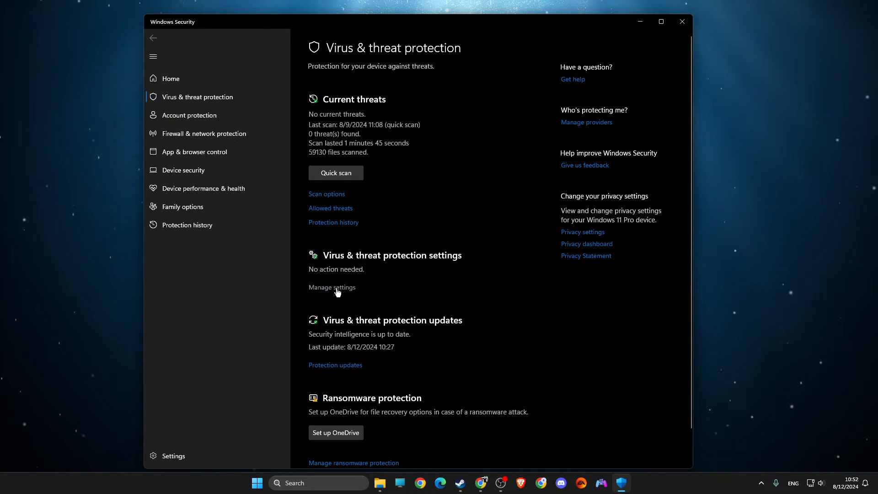
pyautogui.click(331, 286)
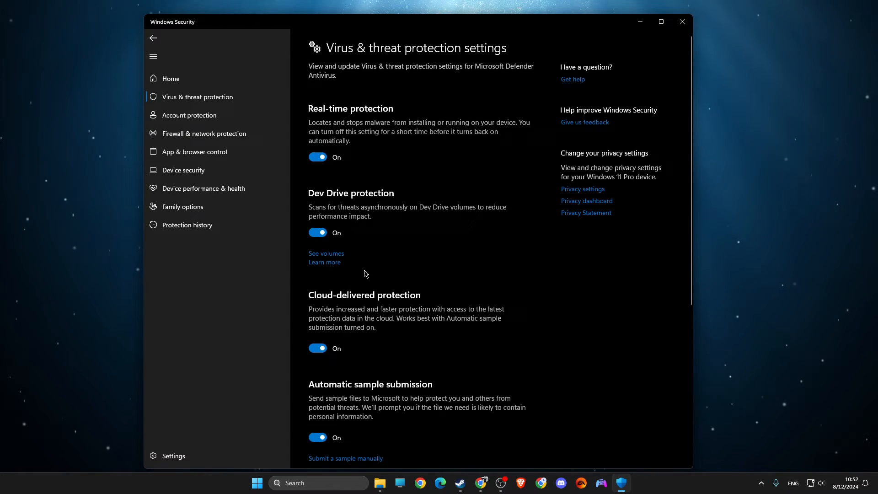
pyautogui.scroll(-3)
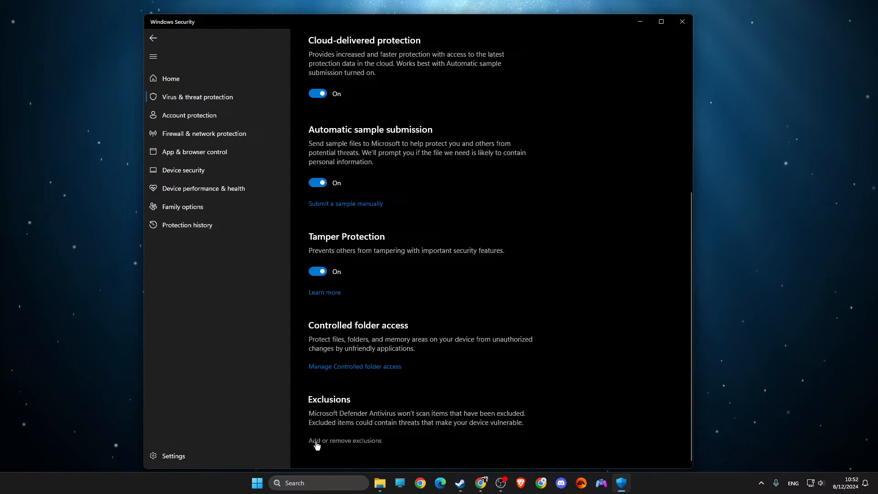
pyautogui.click(345, 440)
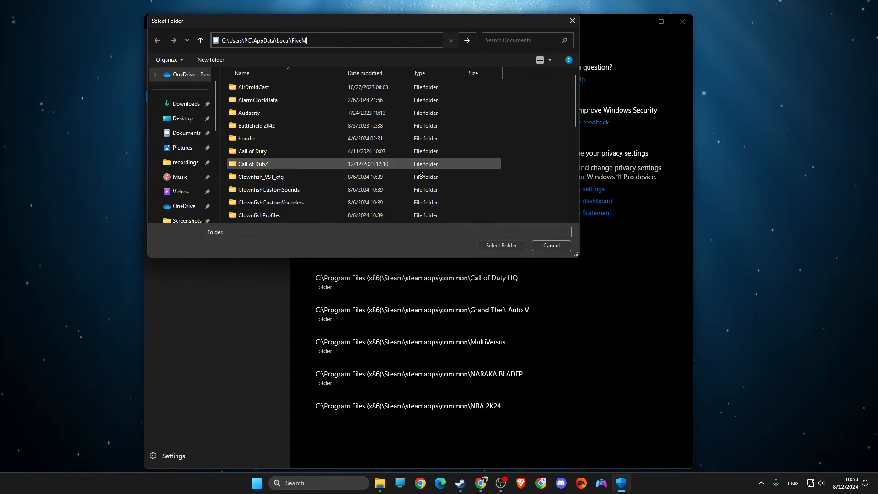
# Choose AppData\Local\FiveM as the folder to exclude, then close Windows Security
pyautogui.click(327, 40)
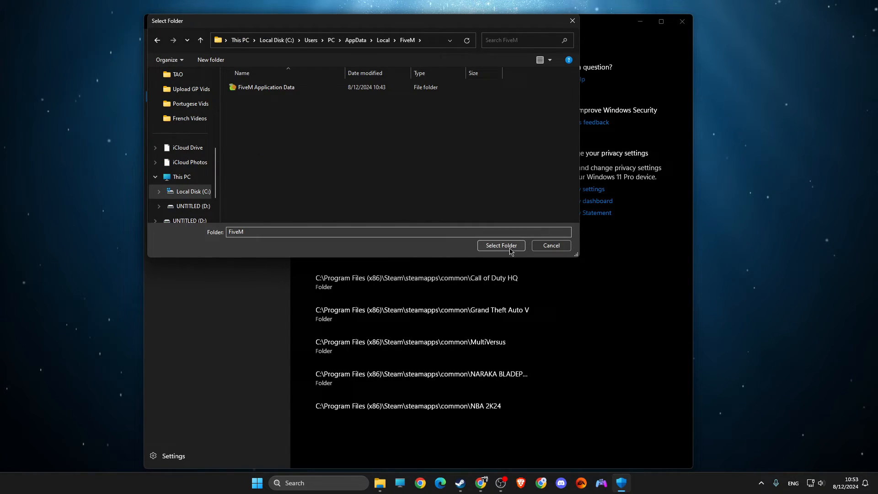
pyautogui.click(501, 246)
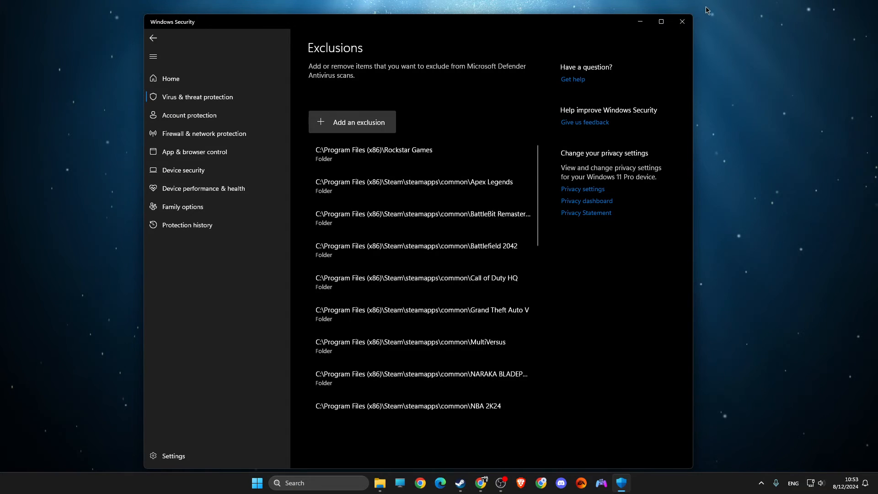
pyautogui.click(681, 21)
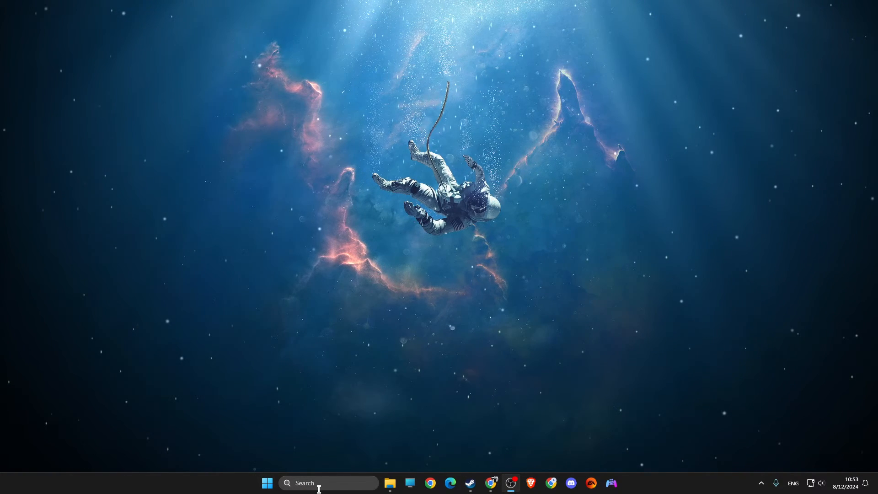
# Start Command Prompt with administrator rights from a Start search for cmd
pyautogui.write('cmd')
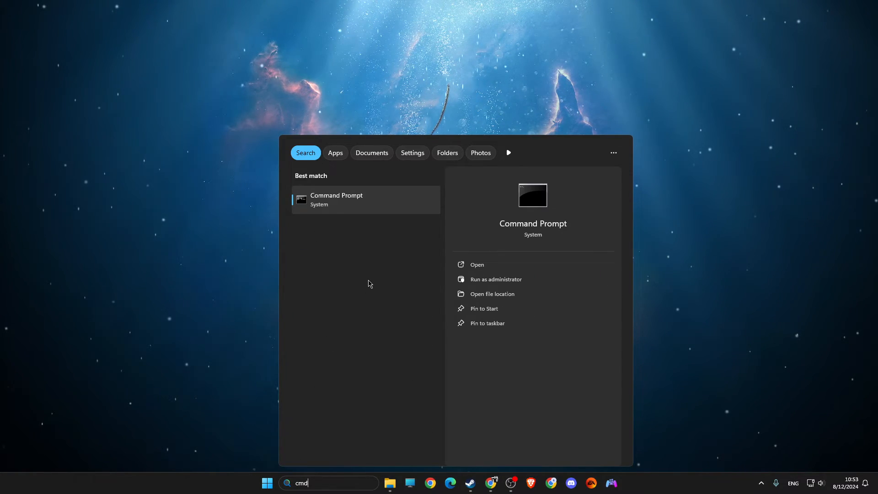
pyautogui.rightClick(366, 199)
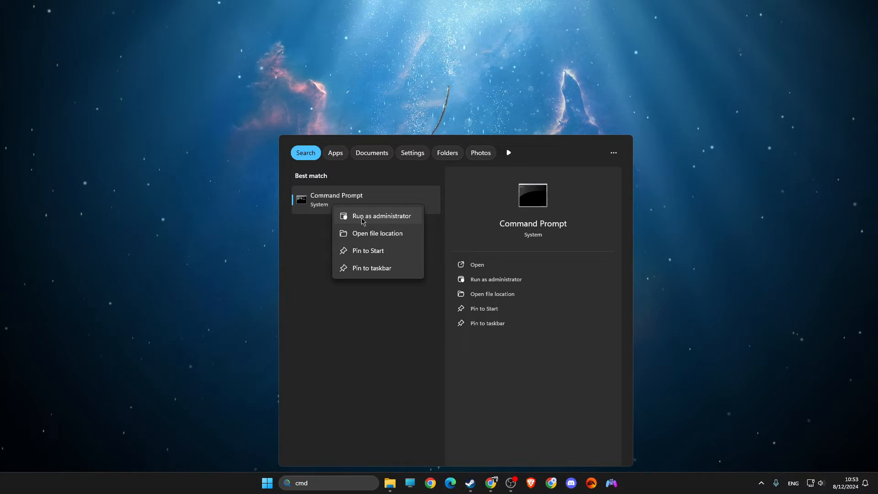
pyautogui.click(381, 216)
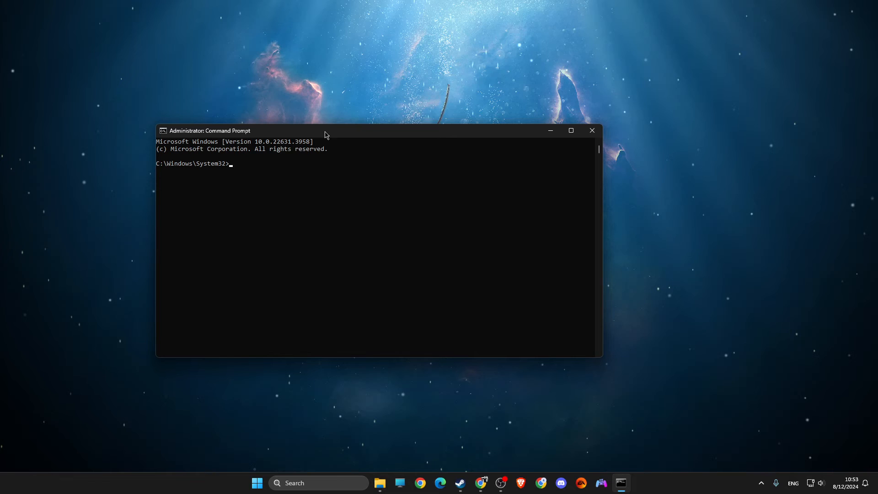
# Run ipconfig /flushdns and netsh winsock reset, then close Command Prompt
pyautogui.write('ipconfig /')
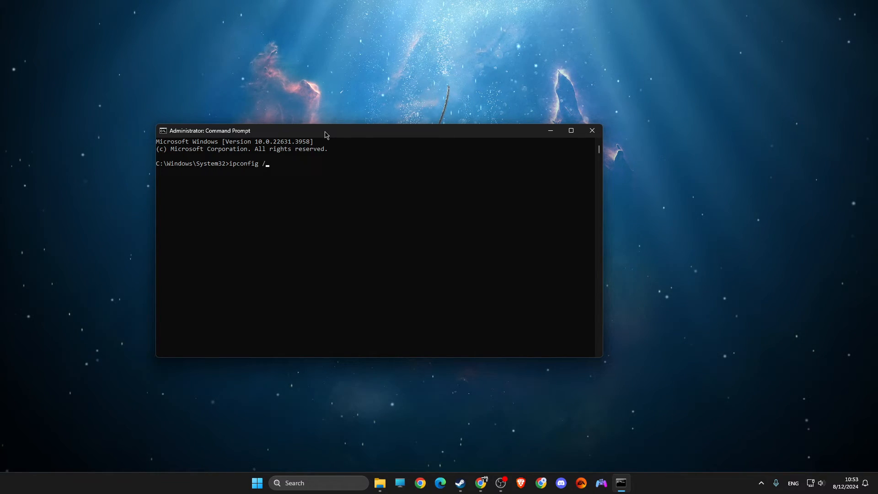
pyautogui.press('Return')
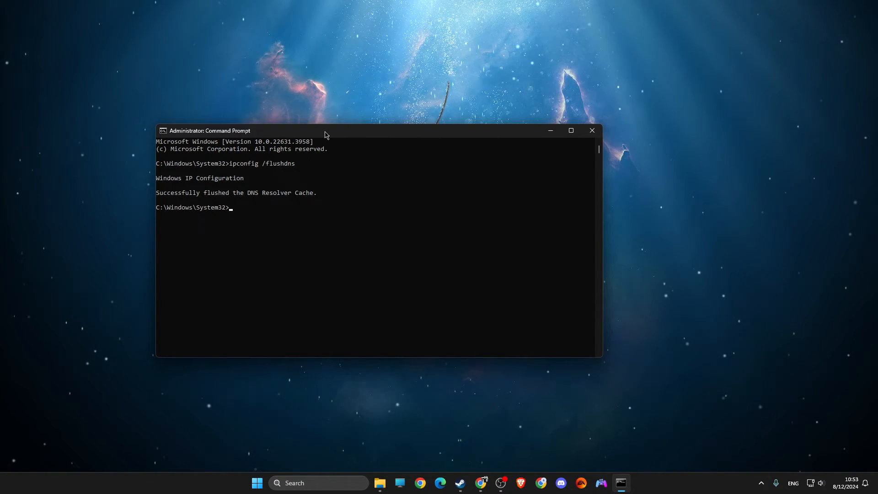
pyautogui.write('netsh windo')
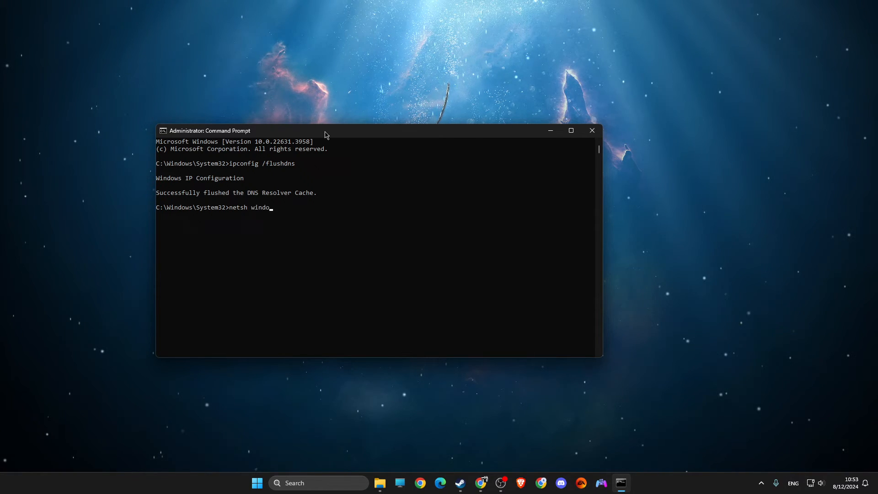
pyautogui.press('Return')
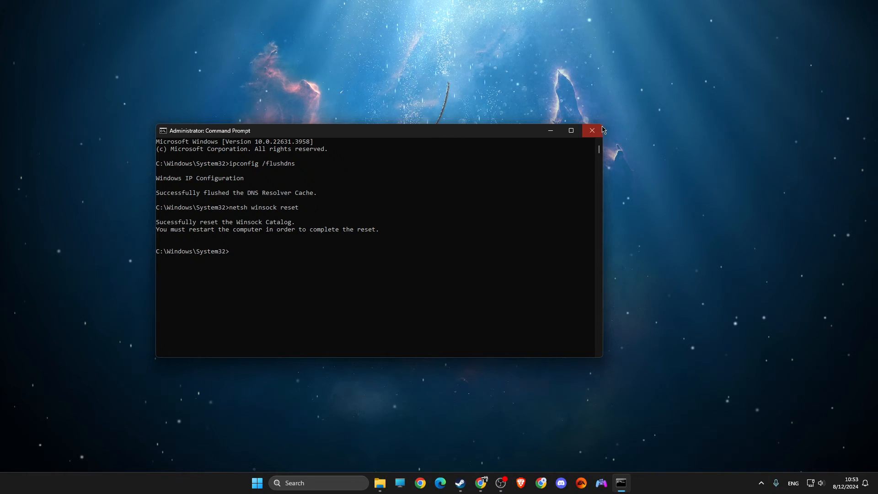
pyautogui.click(592, 131)
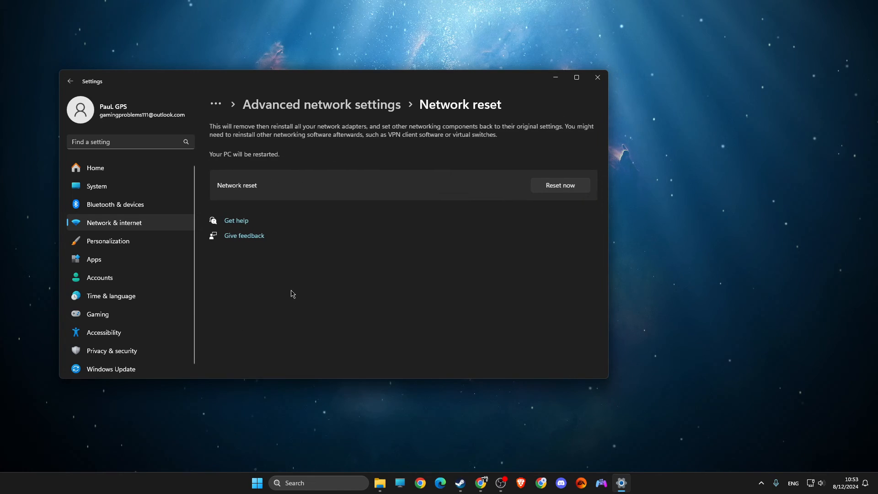
pyautogui.moveTo(560, 185)
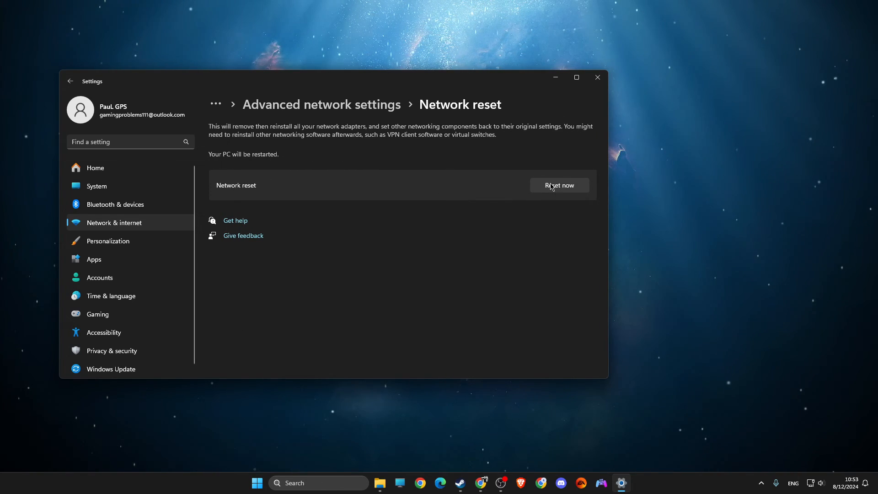
pyautogui.moveTo(500, 170)
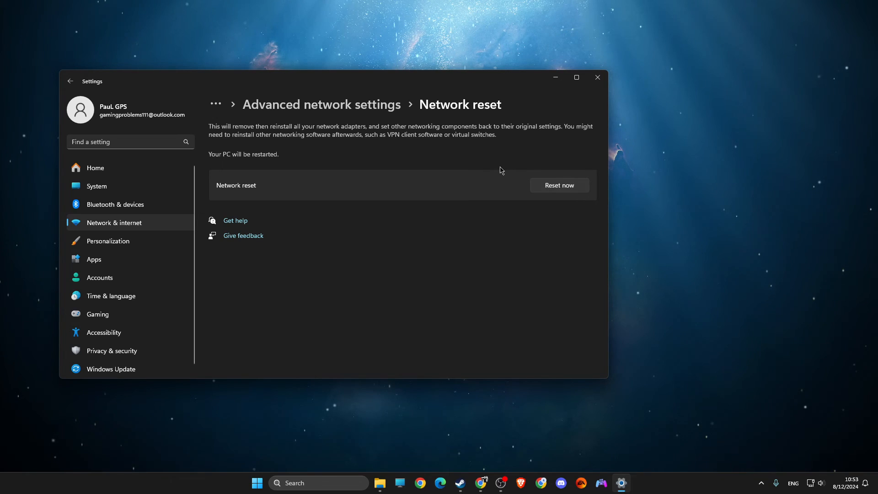
pyautogui.moveTo(125, 225)
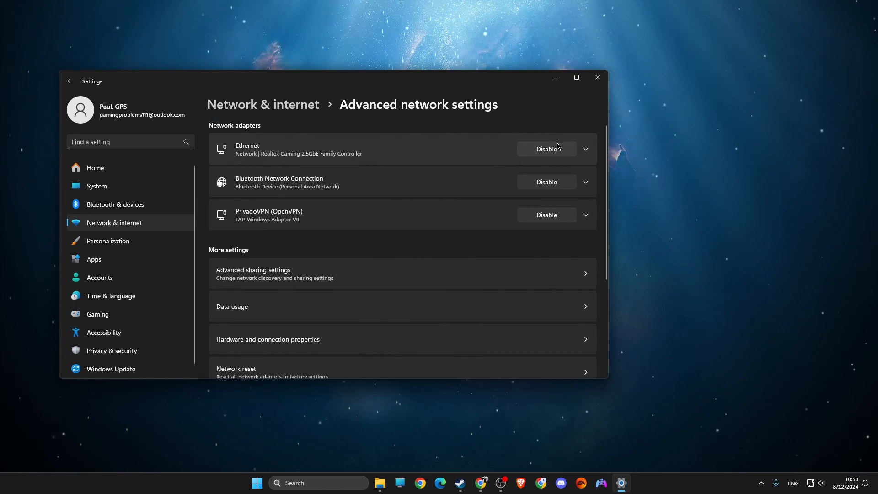
# In the Ethernet adapter's IPv4 properties, switch to manually entered DNS server addresses
pyautogui.click(585, 149)
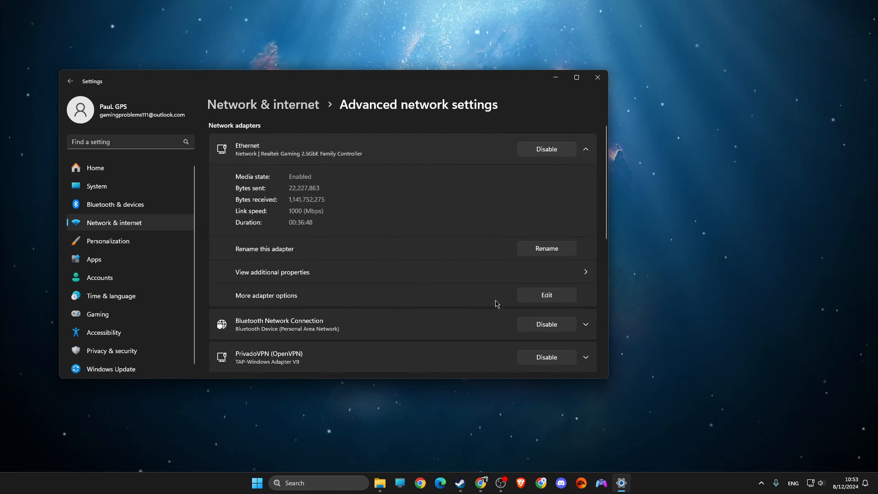
pyautogui.click(545, 296)
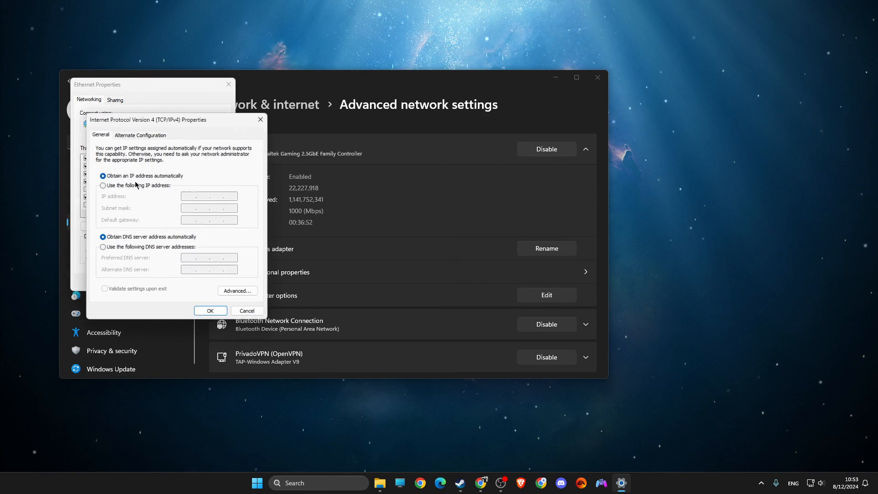
pyautogui.click(103, 247)
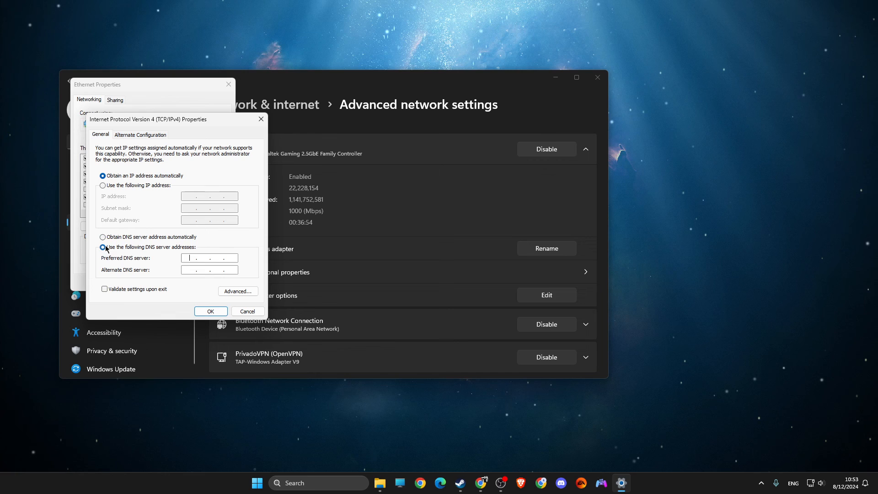
pyautogui.click(103, 247)
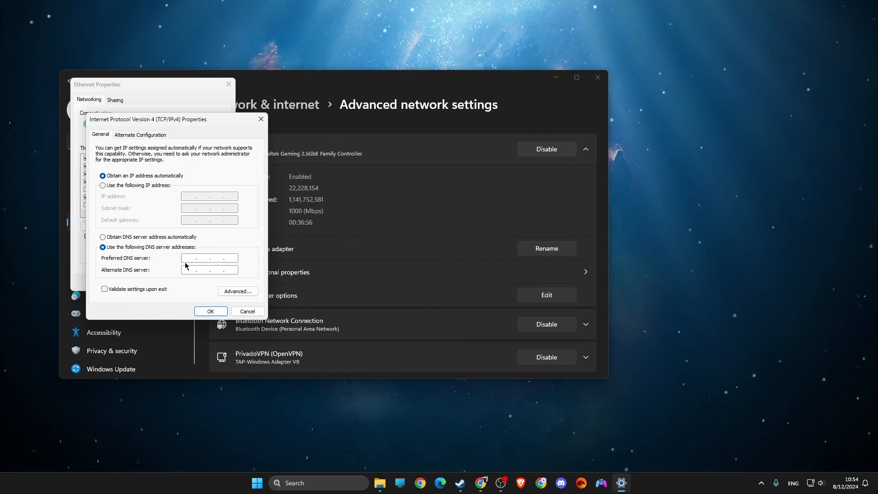
# Enter 8.8.8.8 as the preferred DNS server and confirm, closing the Ethernet properties
pyautogui.write('8.8.8.')
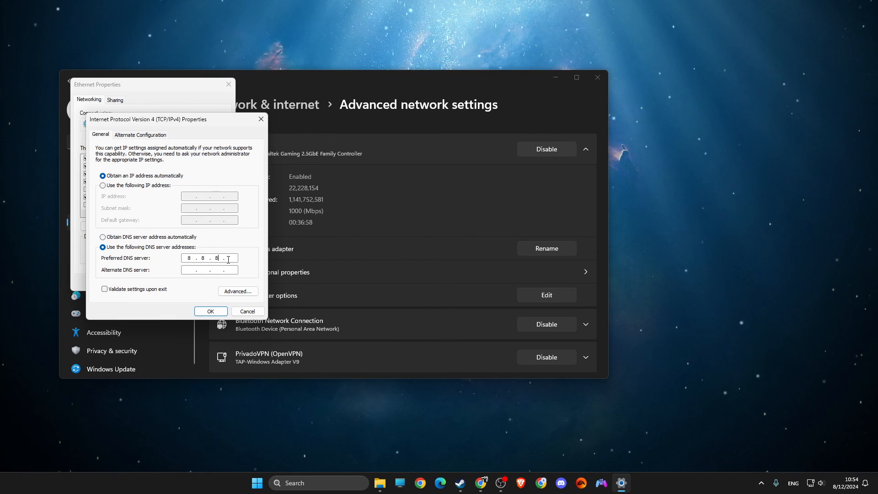
pyautogui.write('8')
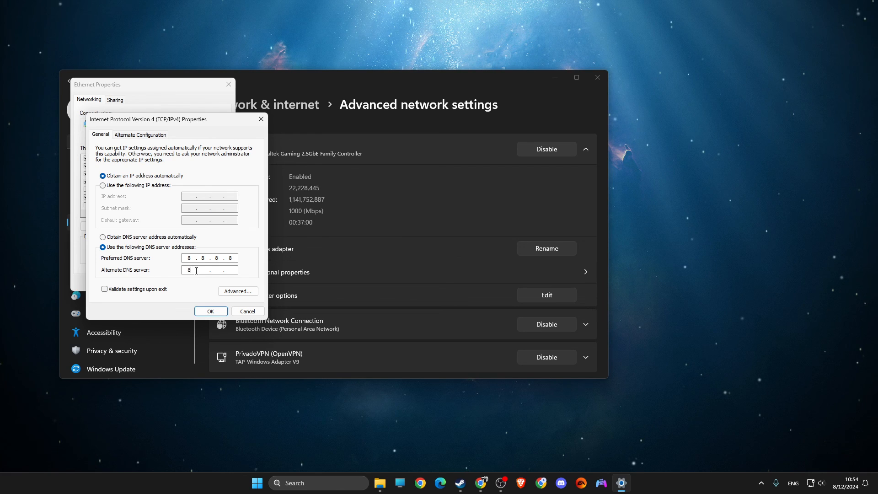
pyautogui.click(210, 311)
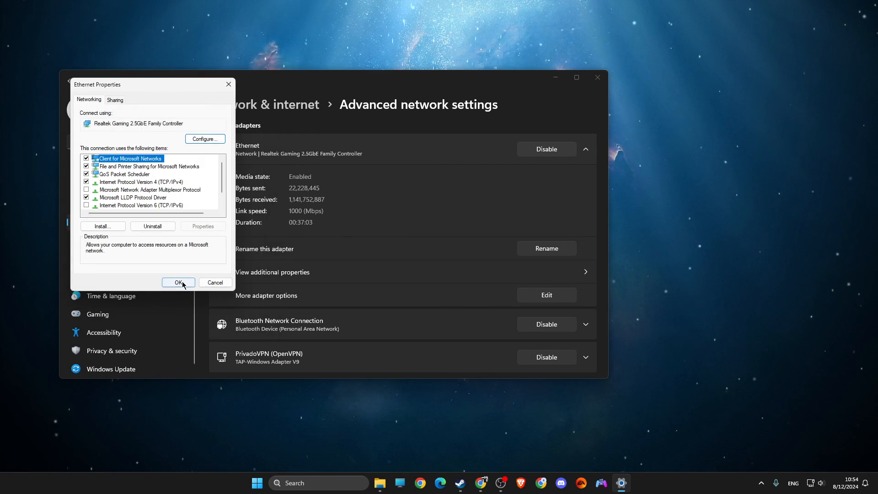
pyautogui.click(179, 282)
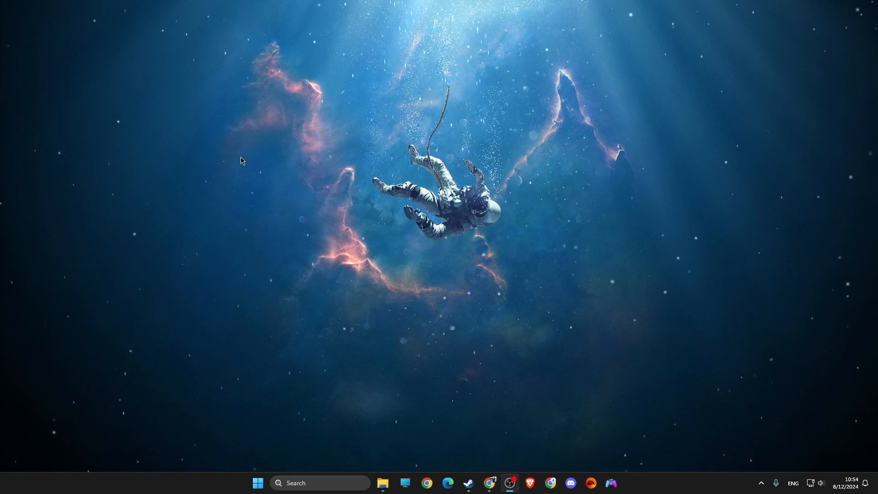